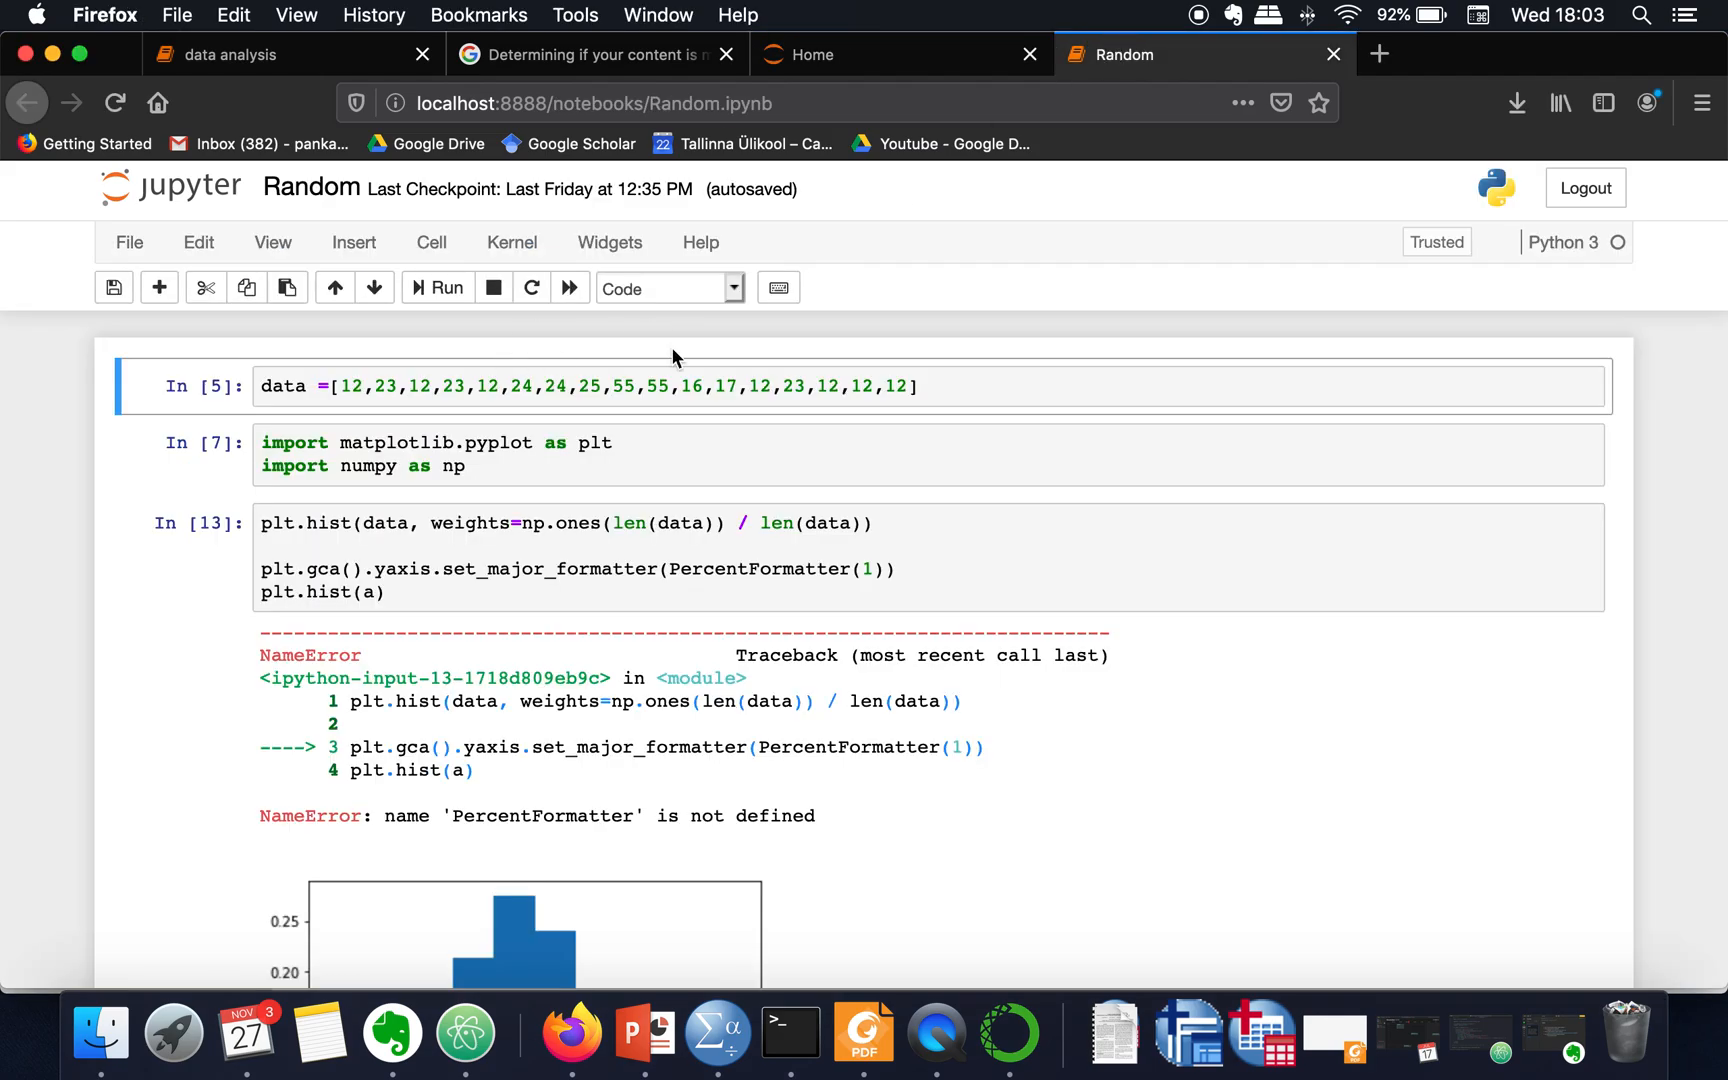
# - Scroll through the notebook, then return to the Jupyter Home file tree
pyautogui.scroll(-3)
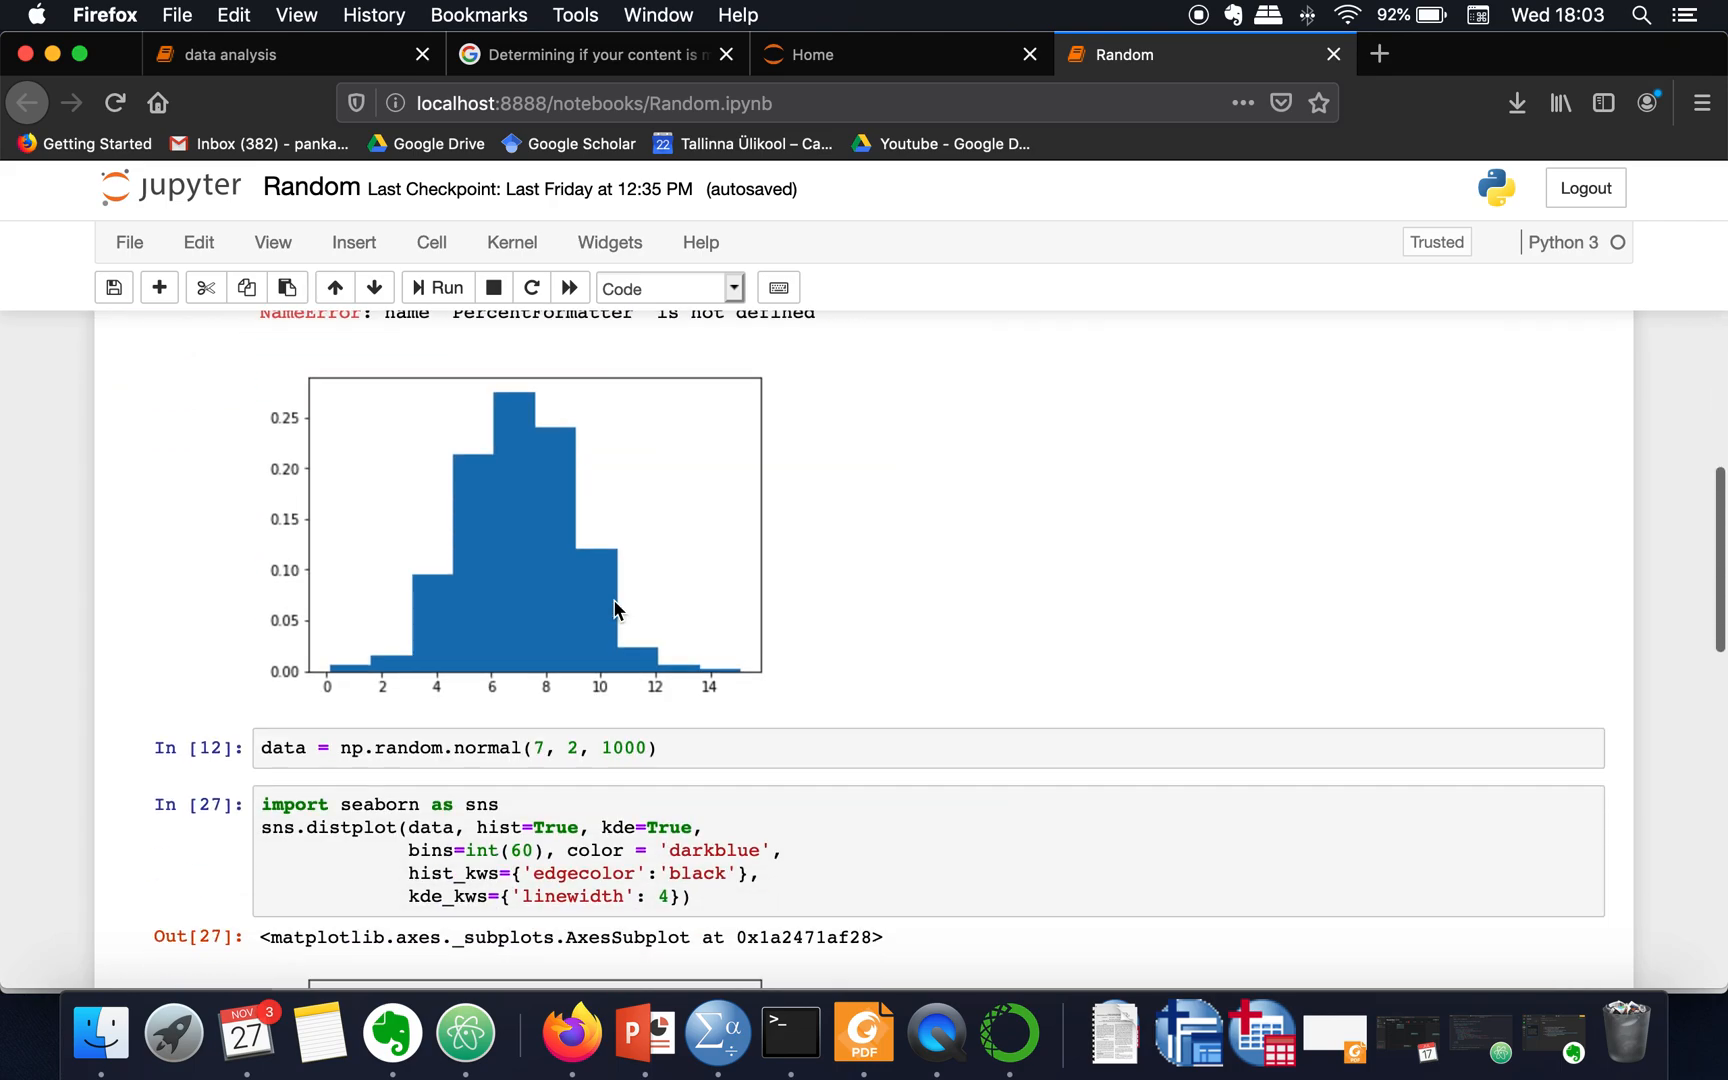
pyautogui.scroll(-3)
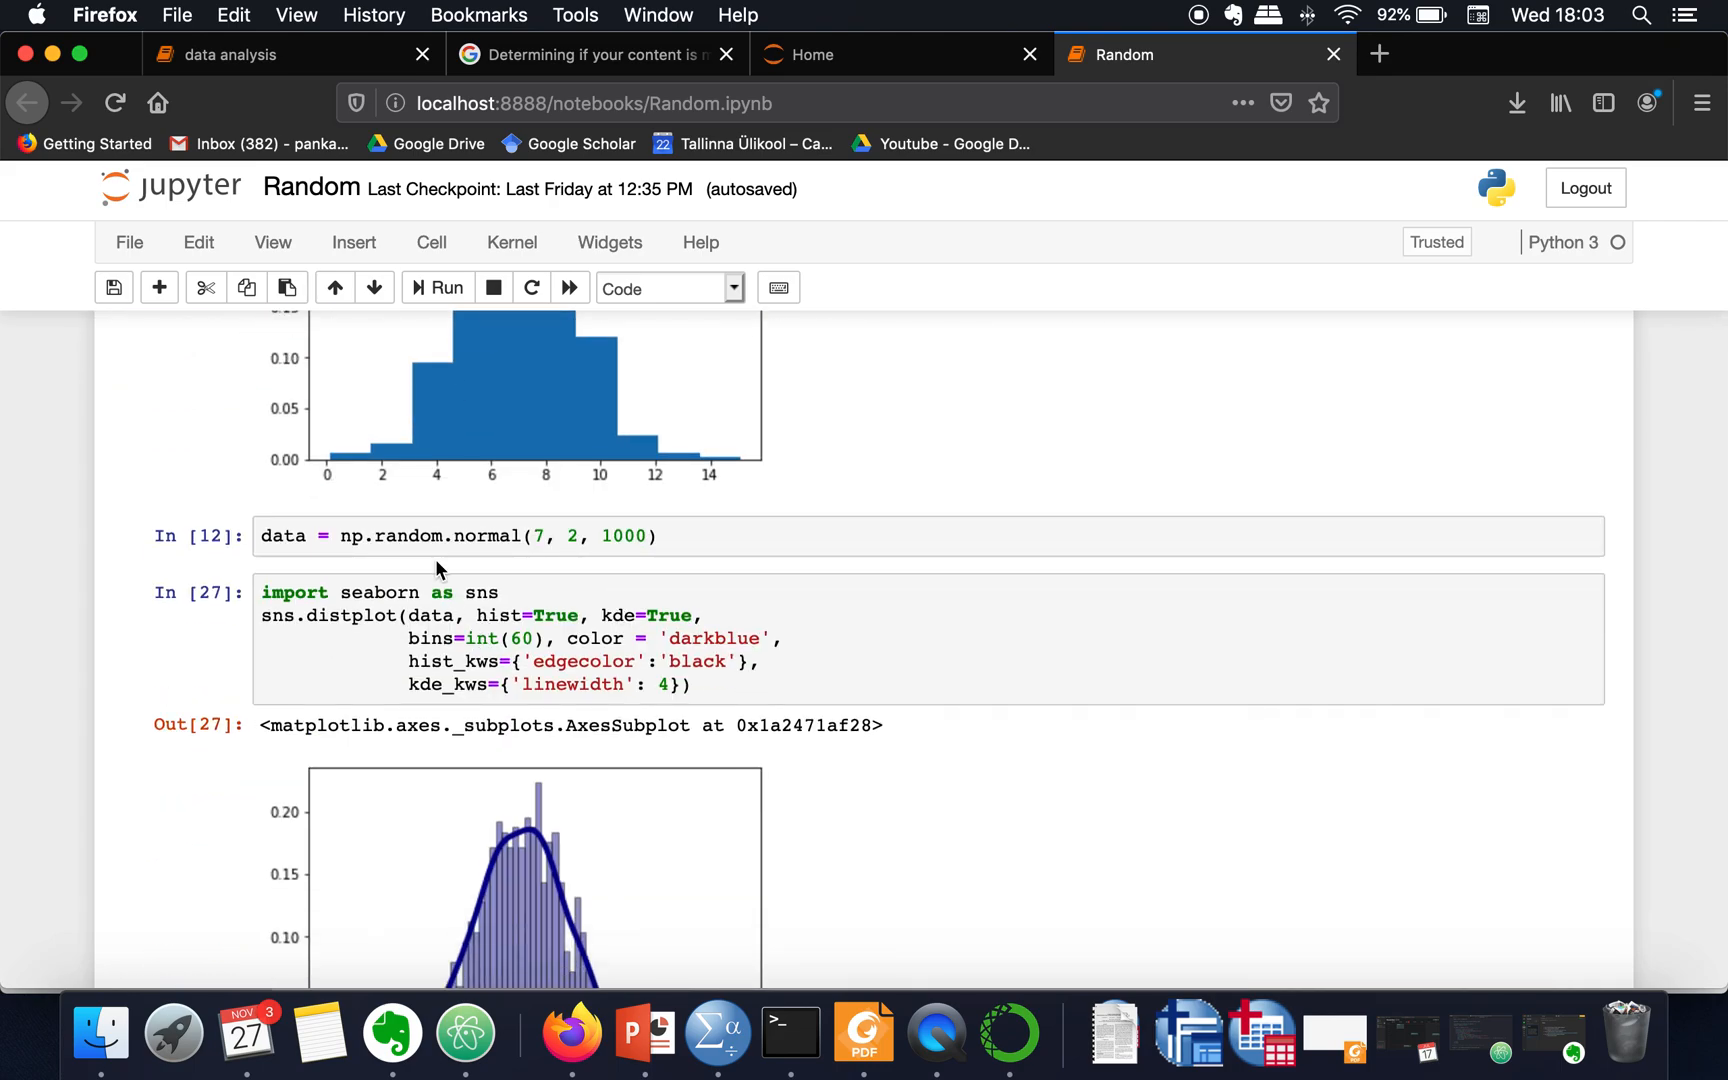
pyautogui.scroll(-3)
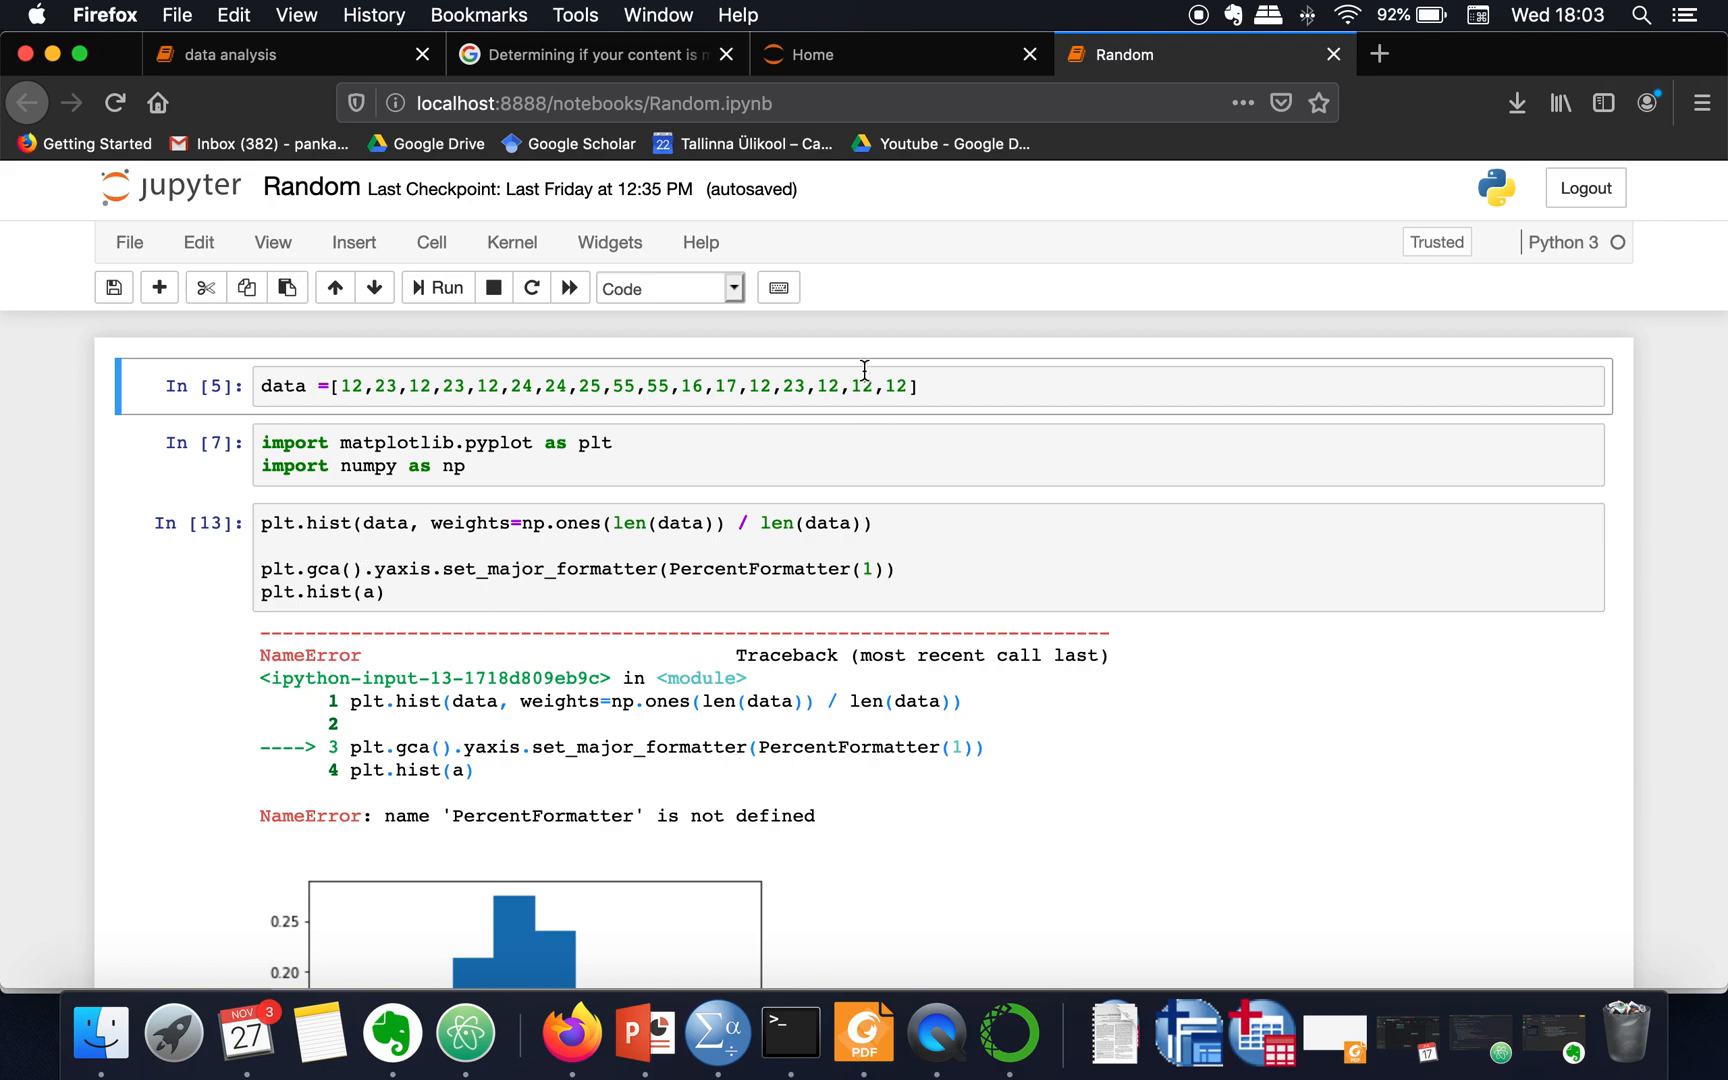
pyautogui.click(857, 55)
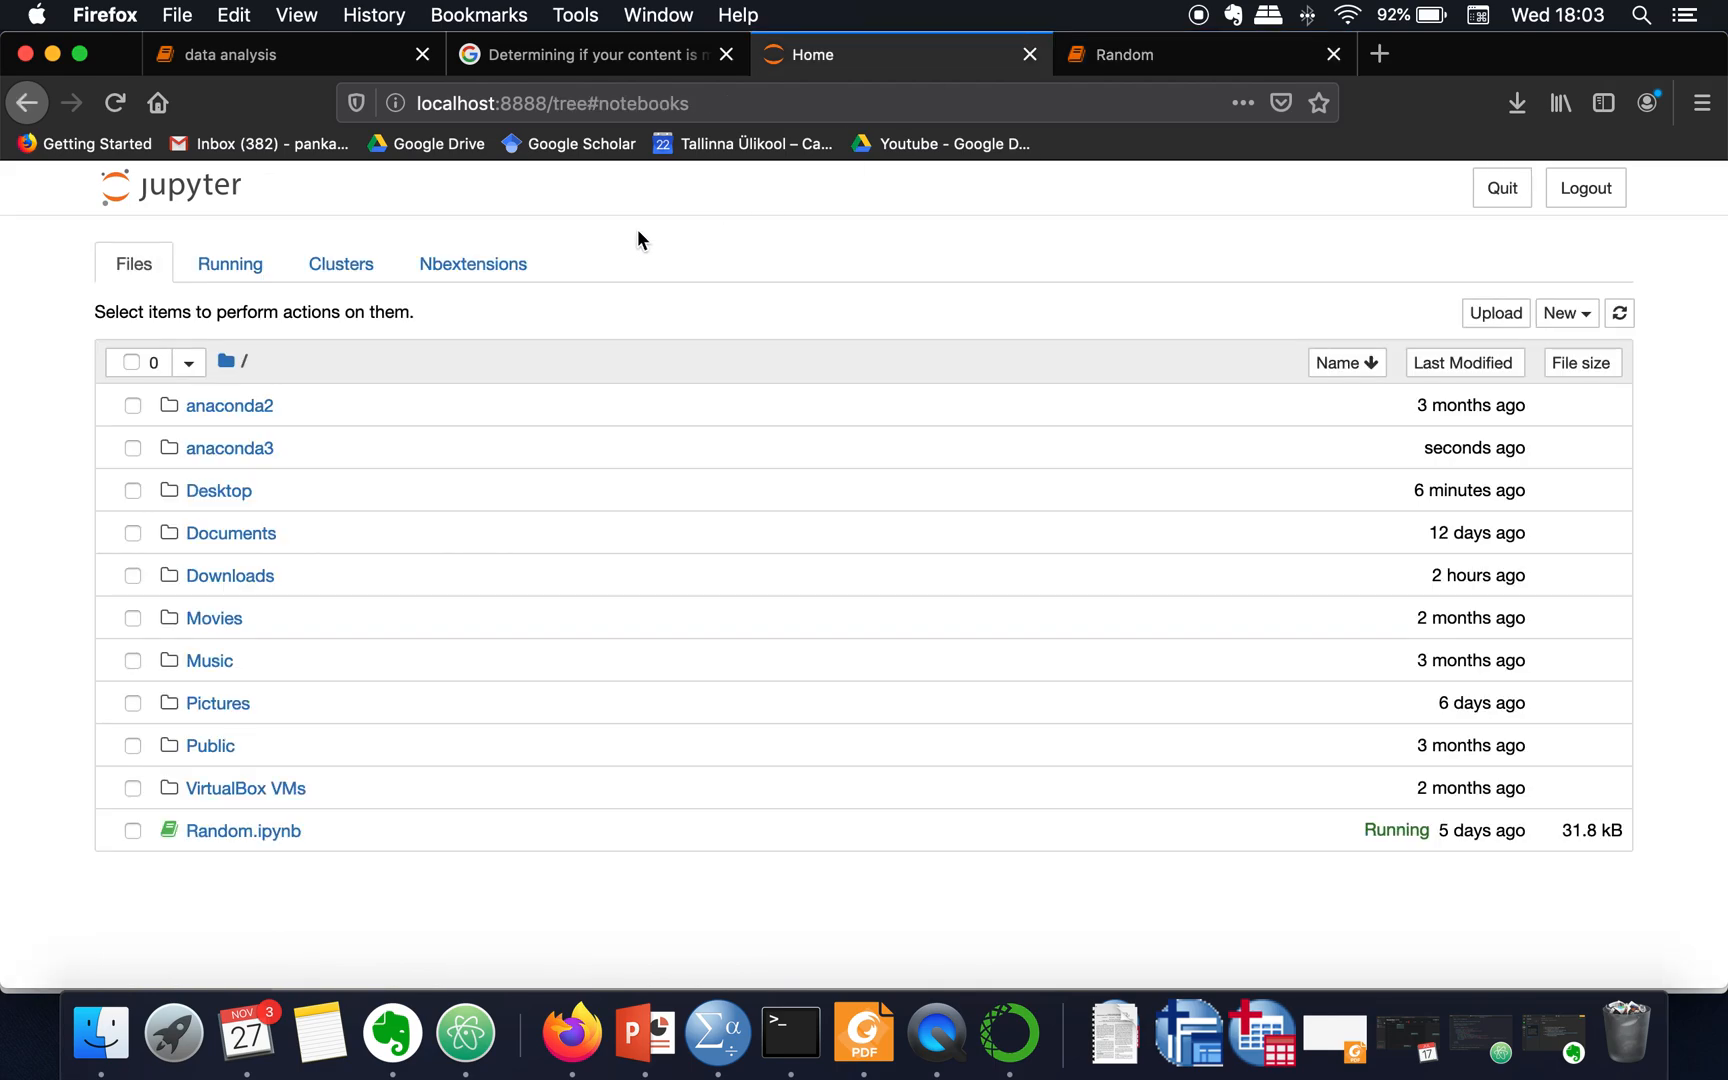
pyautogui.moveTo(634, 287)
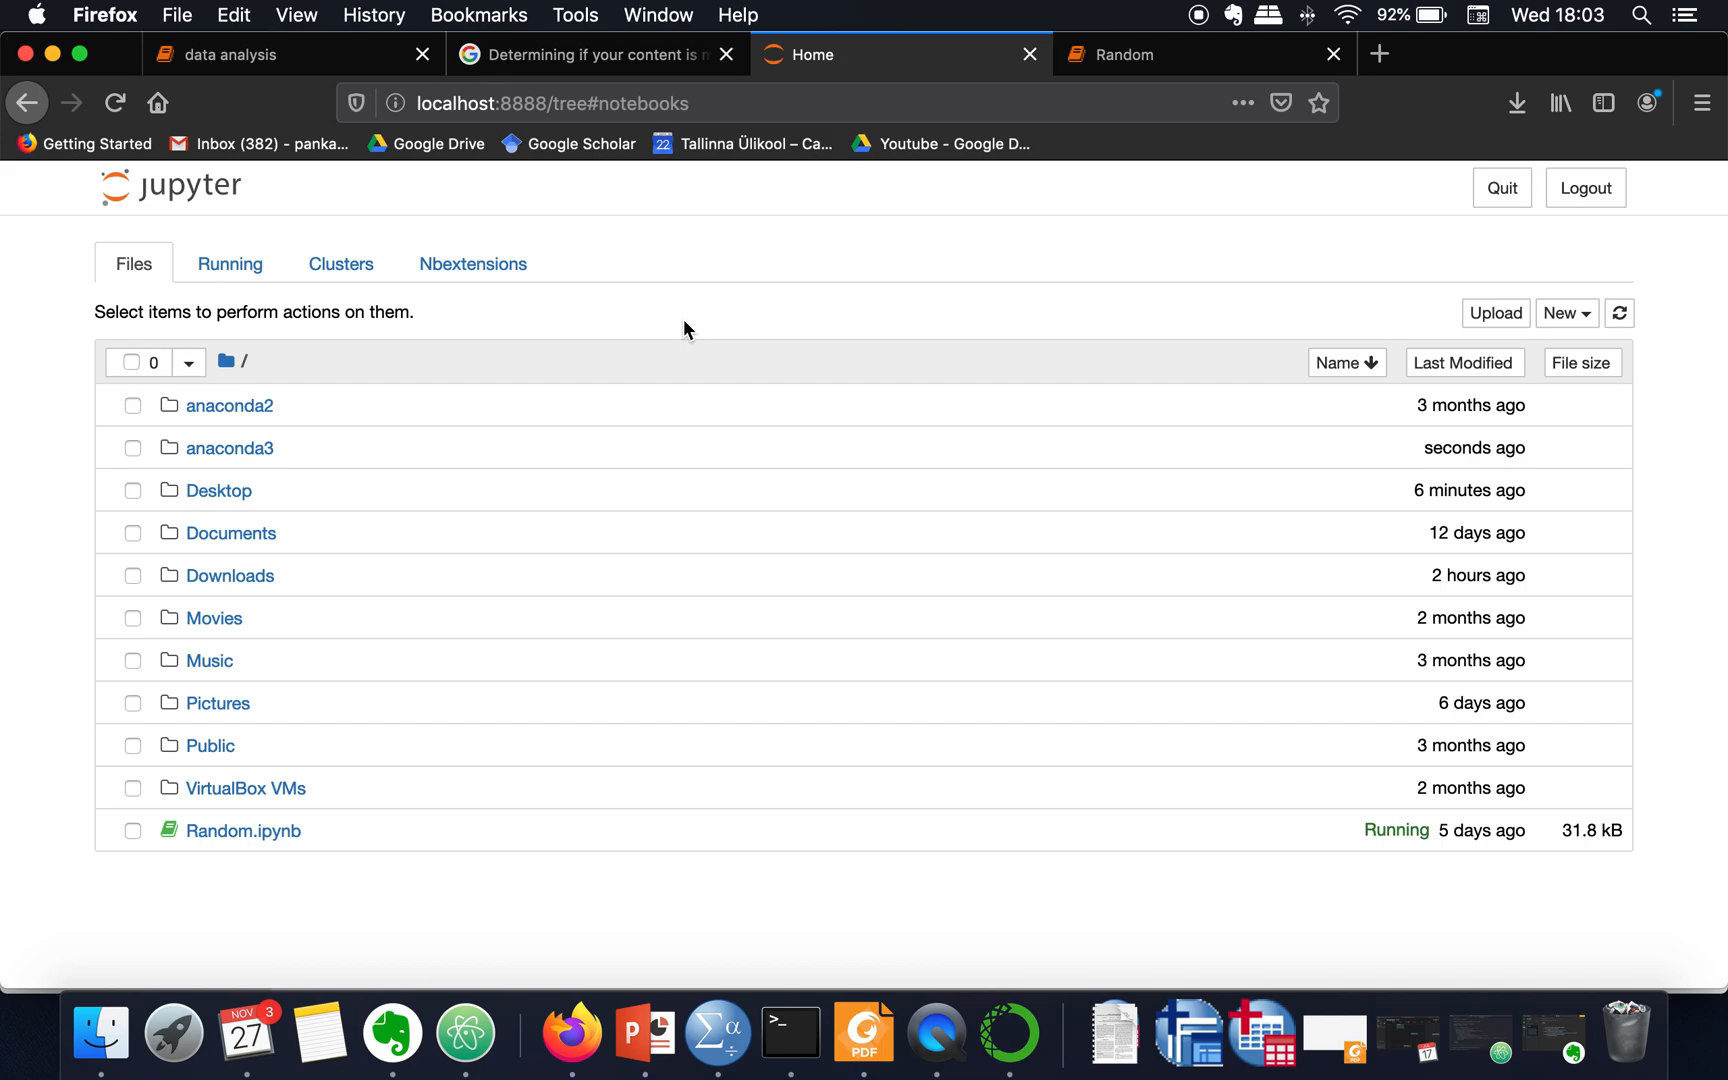
pyautogui.moveTo(445, 270)
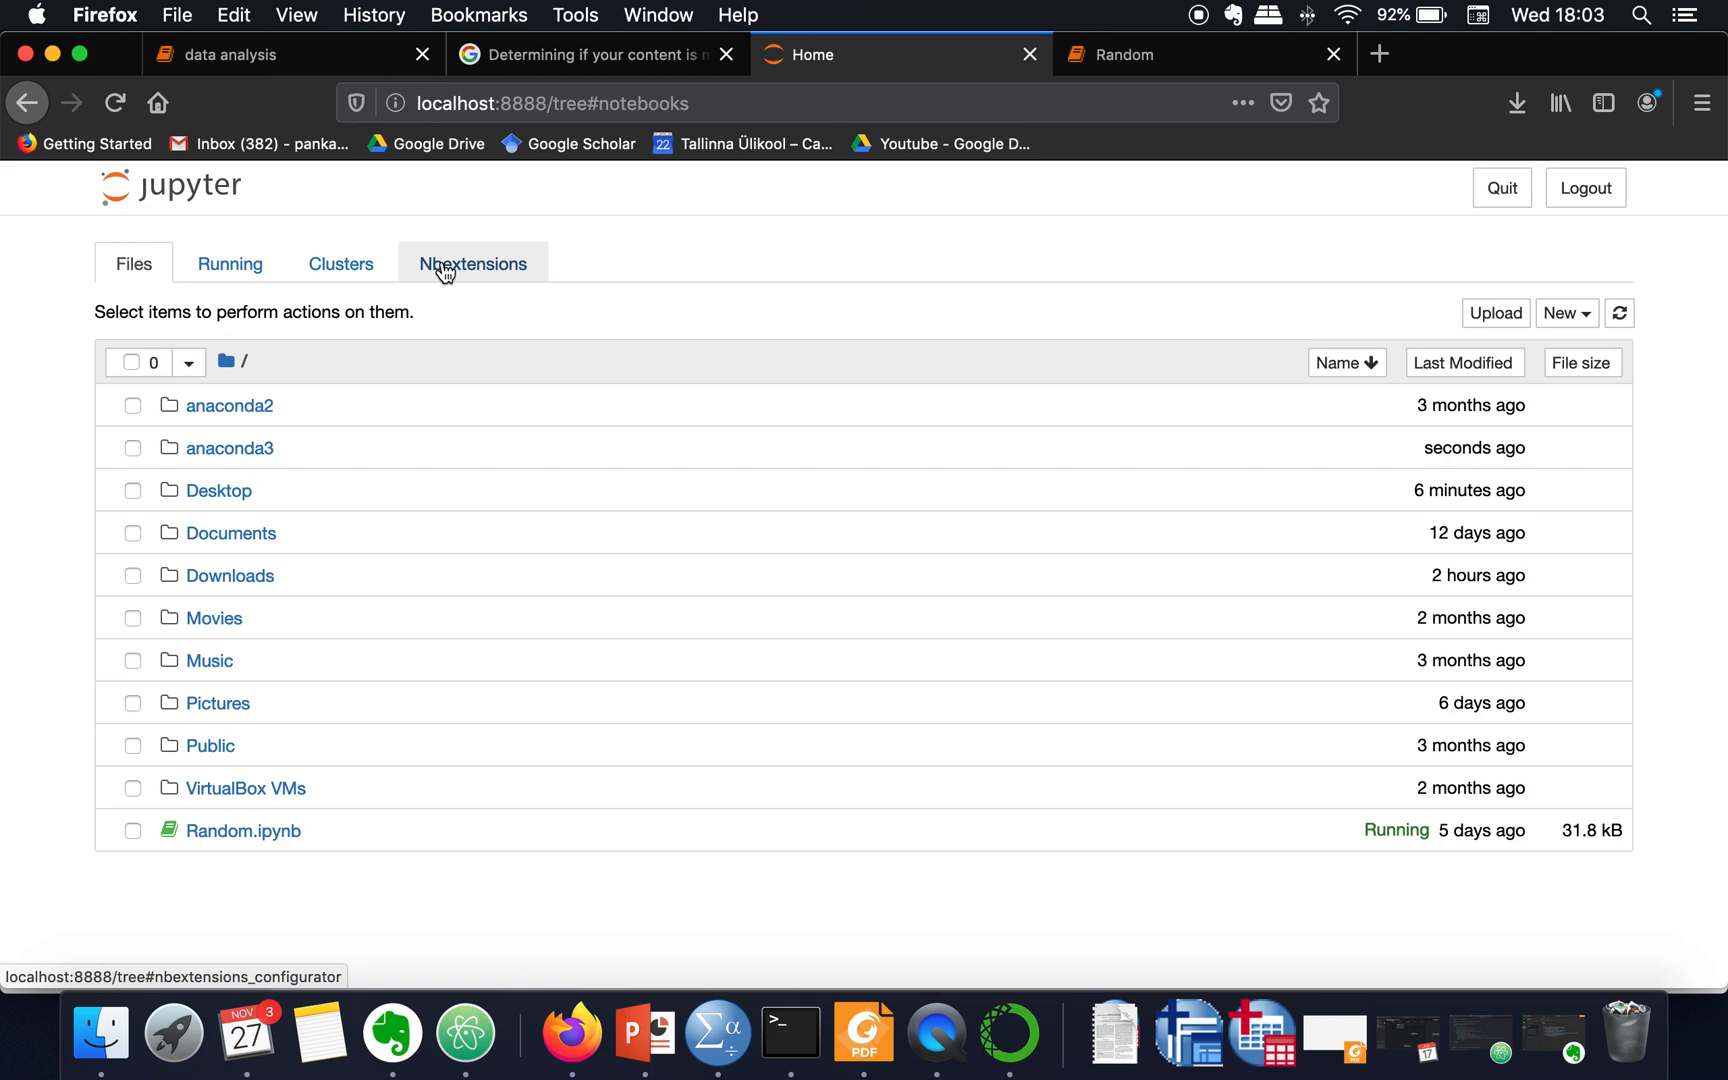
# - Enable the Hide input all extension in Nbextensions, review its readme, and return to the Random notebook
pyautogui.click(473, 263)
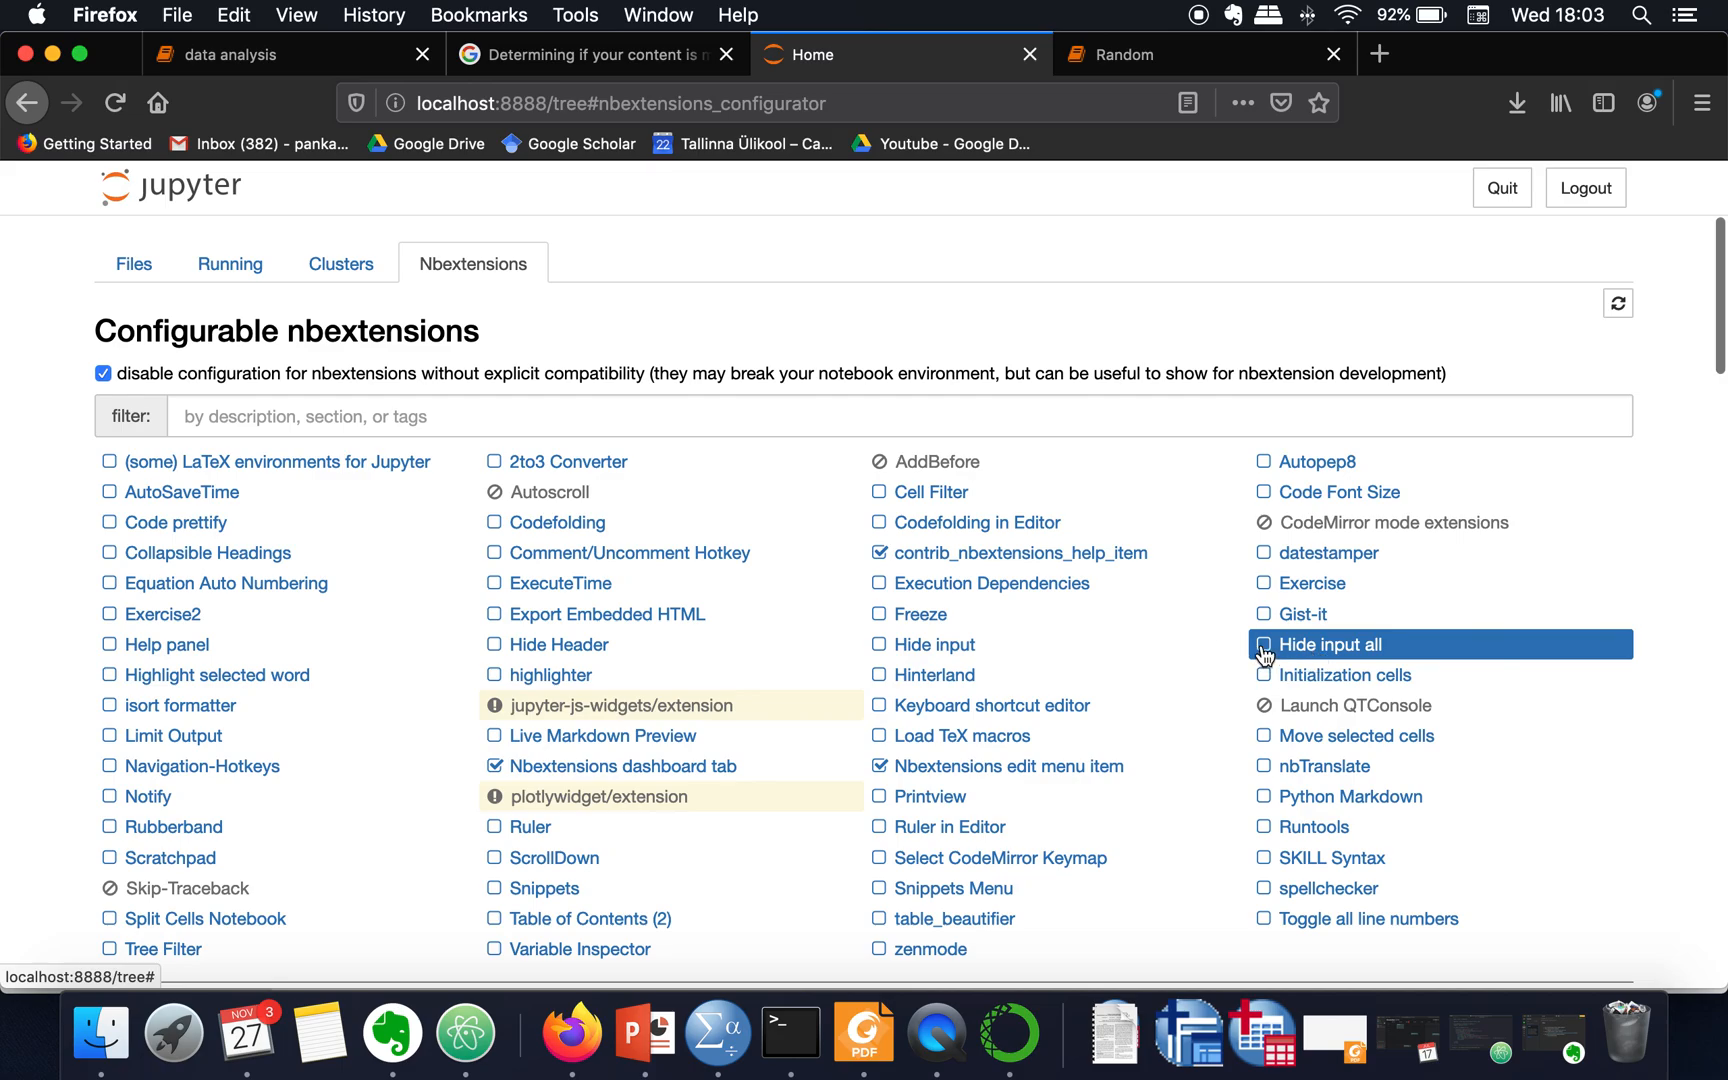
pyautogui.click(1330, 644)
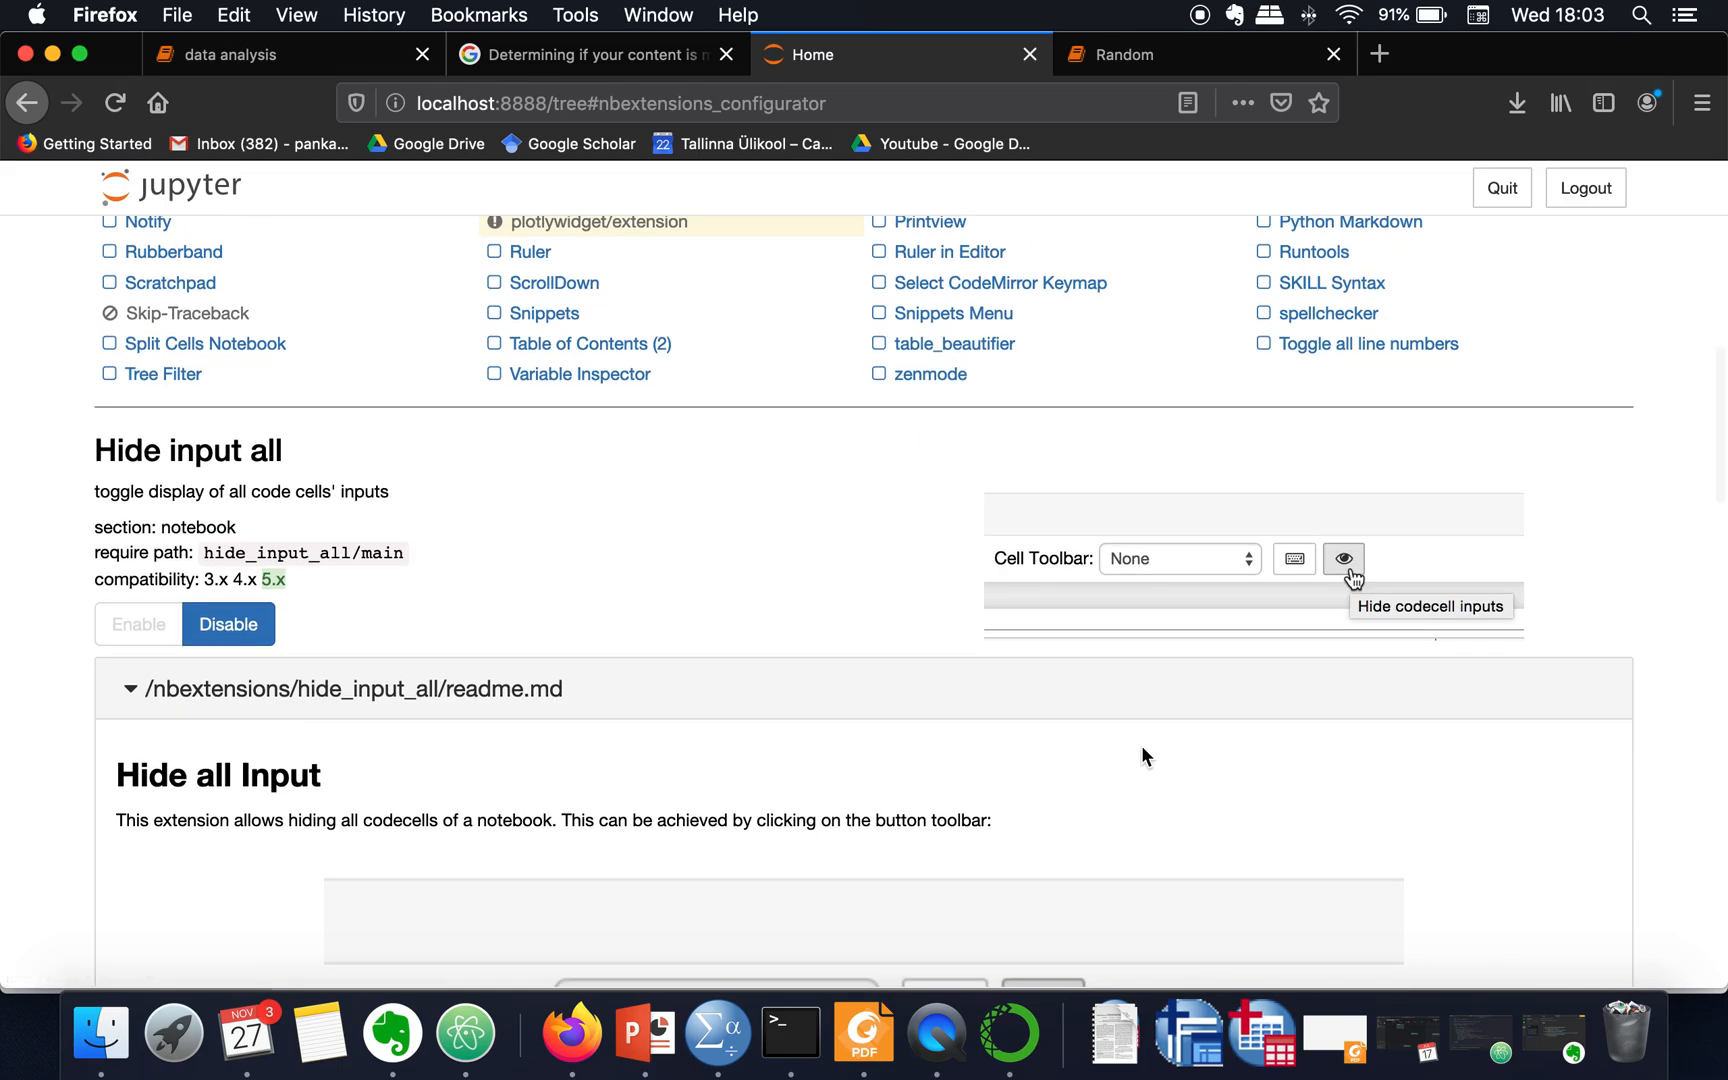
pyautogui.scroll(-3)
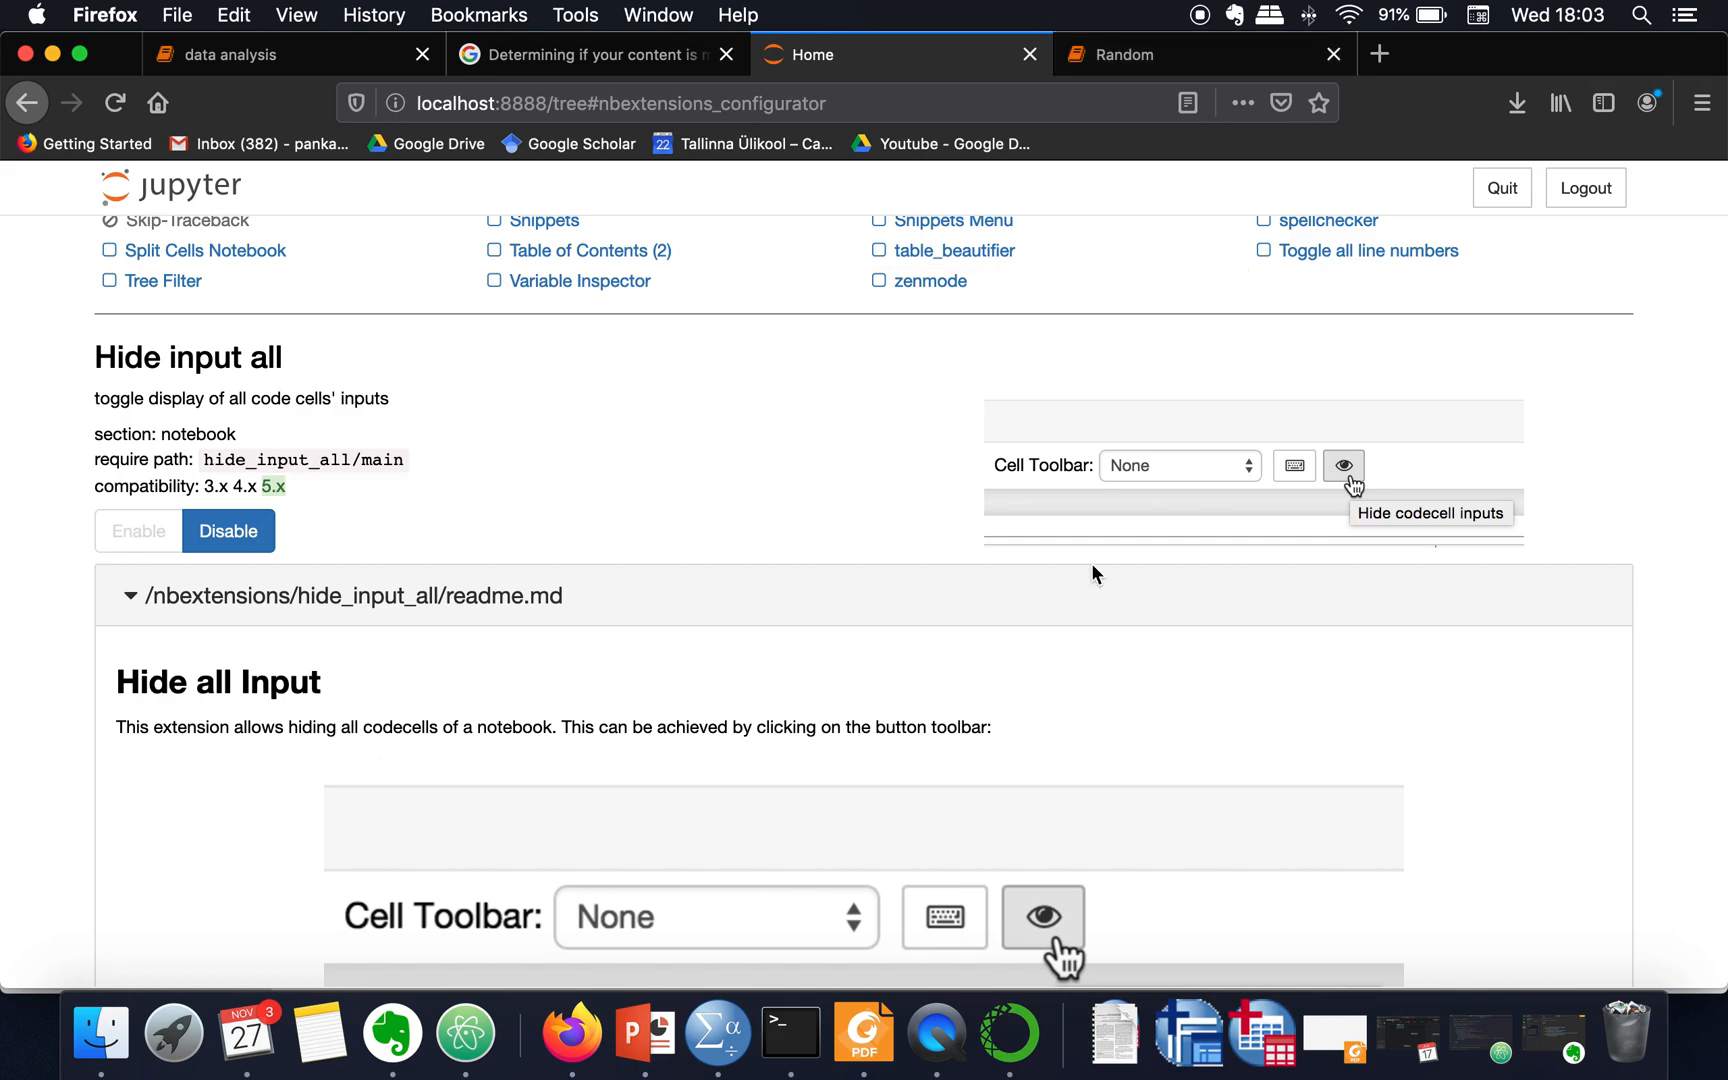
pyautogui.scroll(-3)
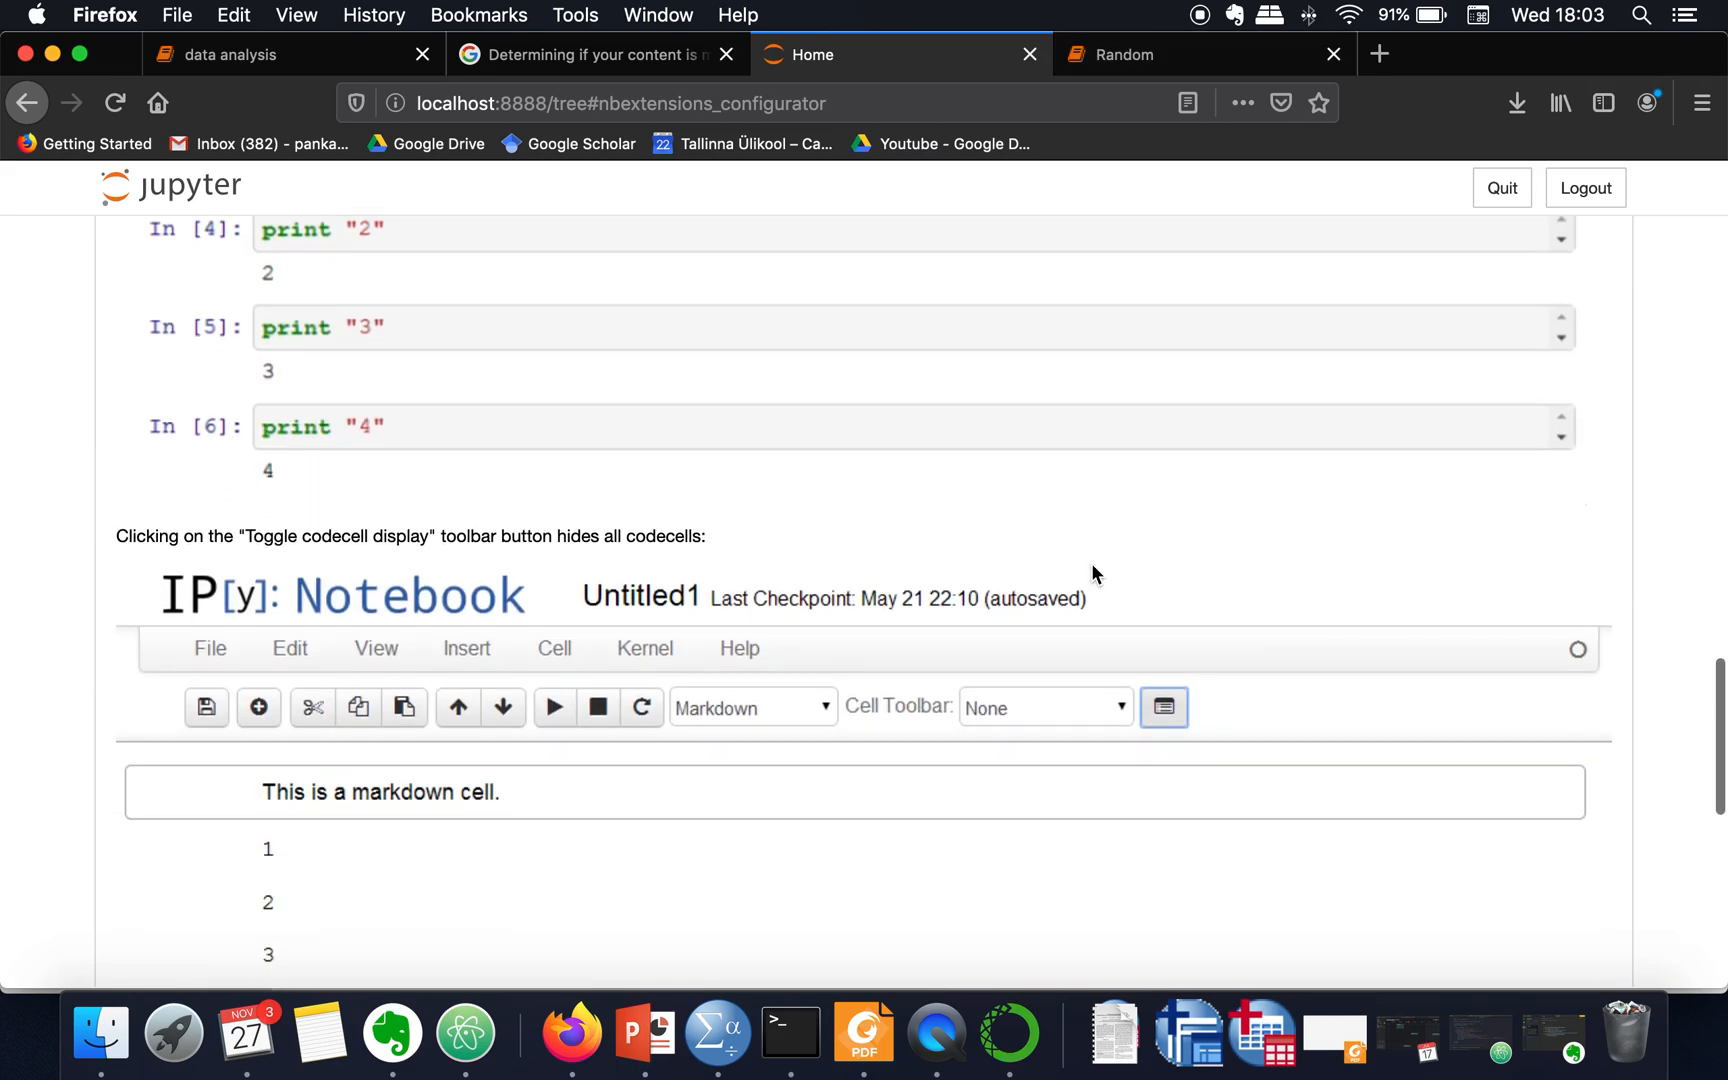
pyautogui.scroll(-3)
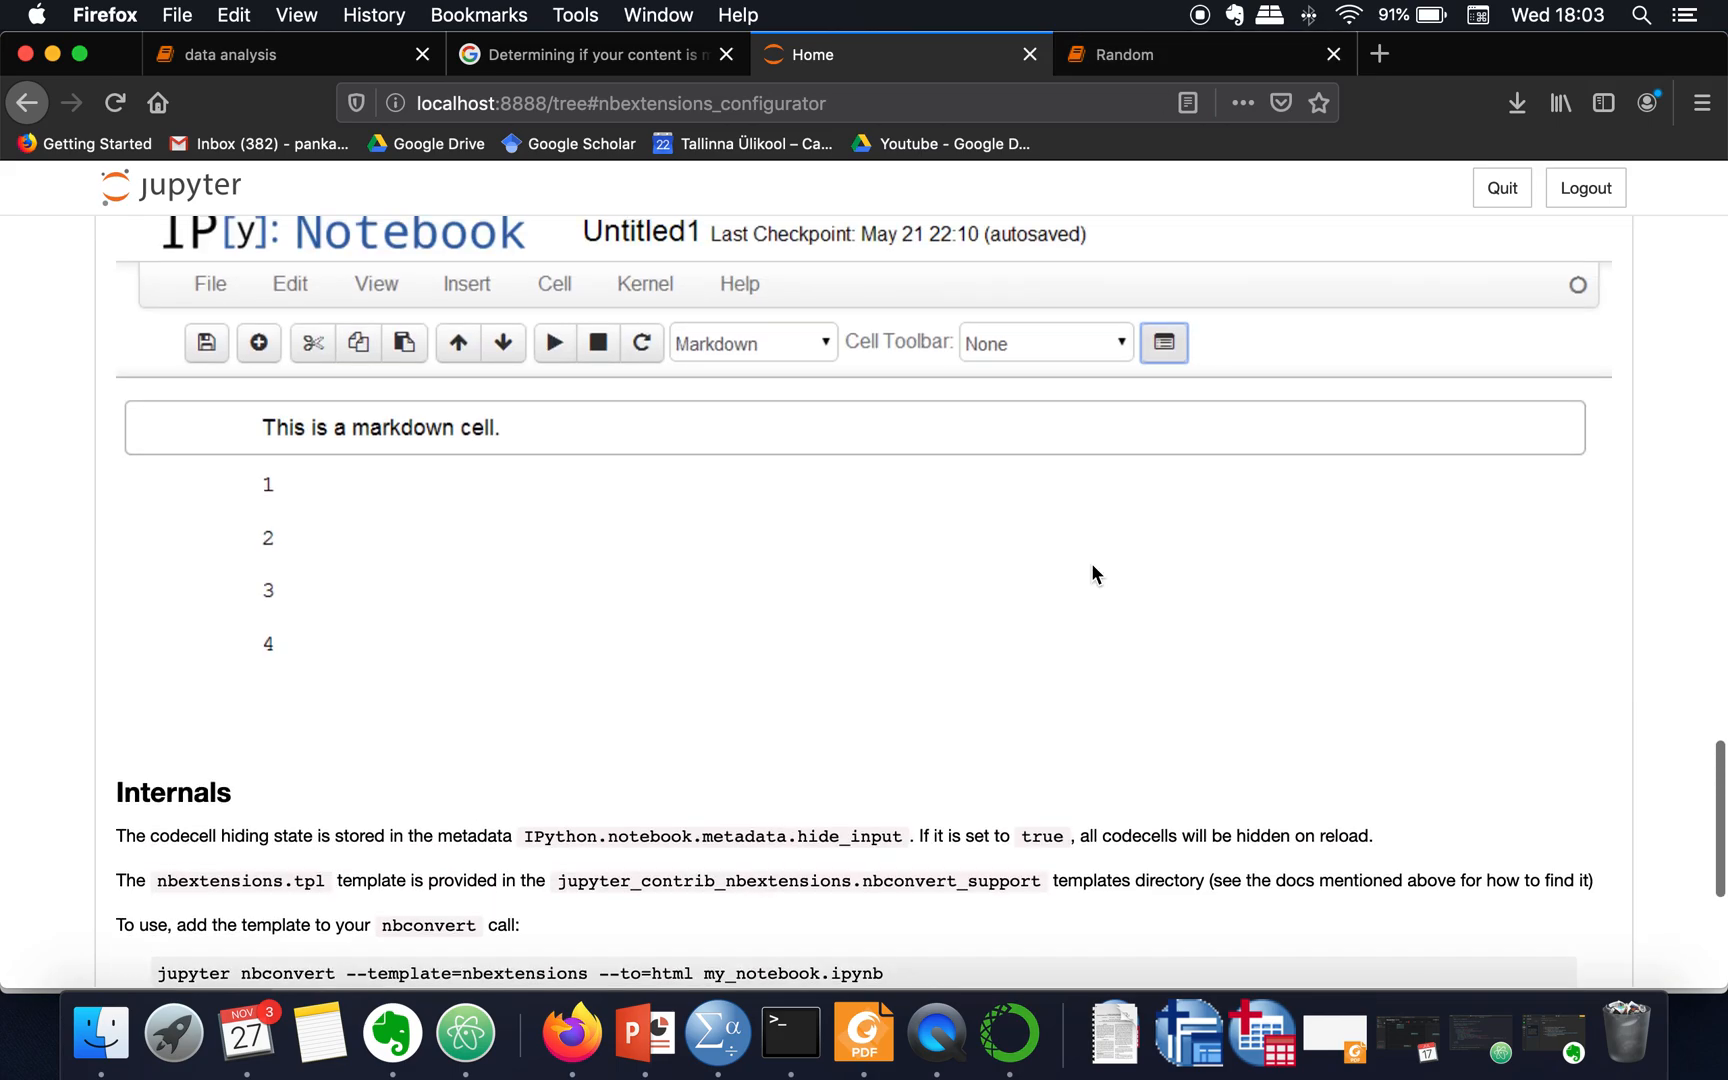
pyautogui.click(1135, 54)
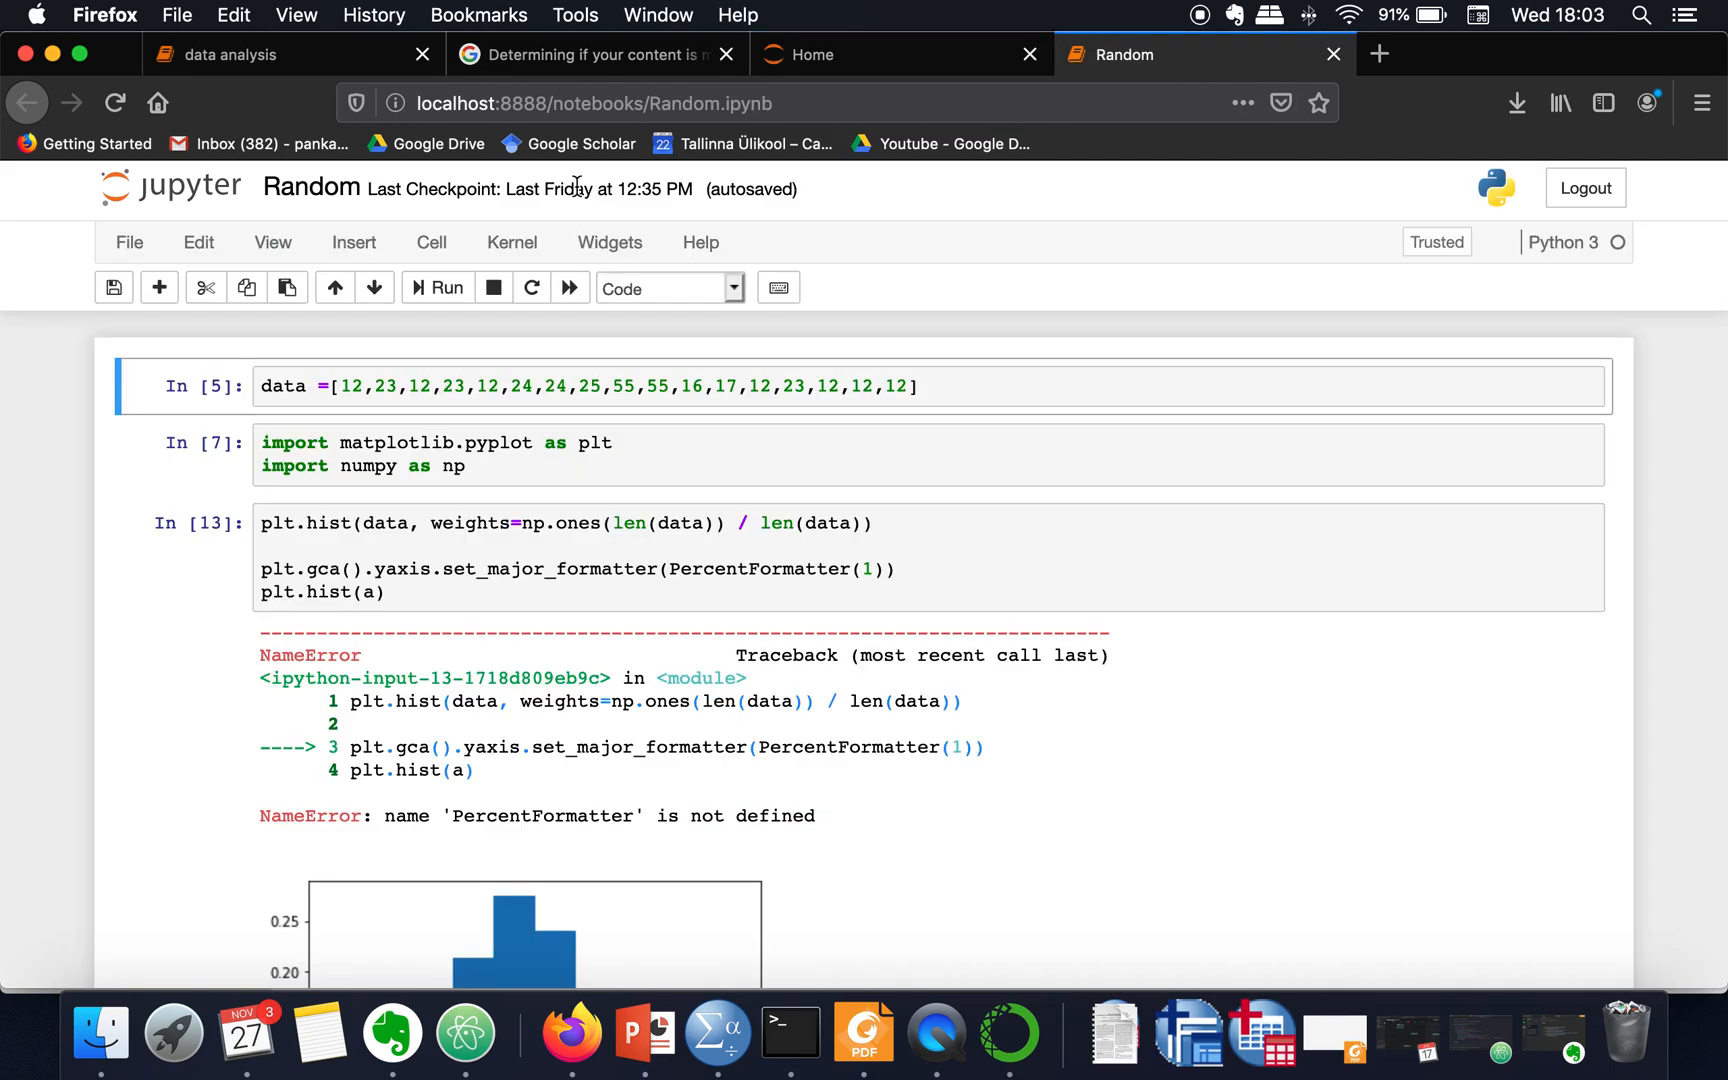
pyautogui.moveTo(113, 103)
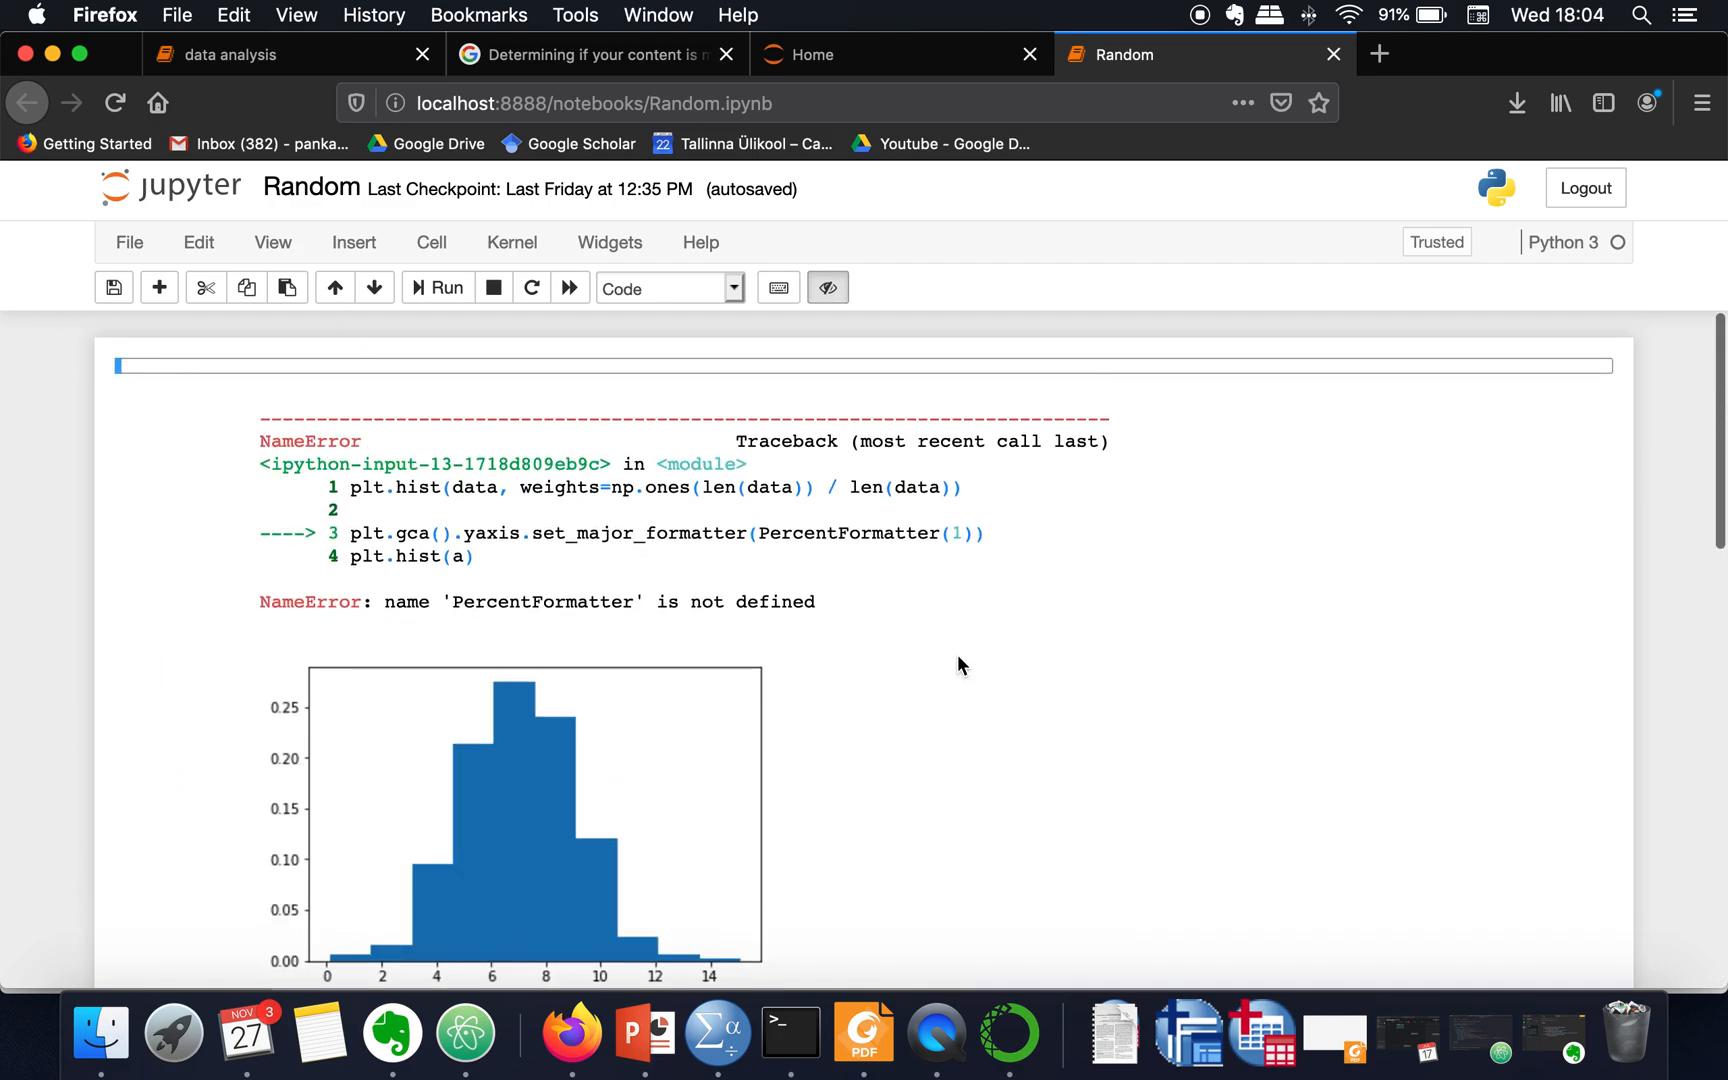
pyautogui.moveTo(1174, 540)
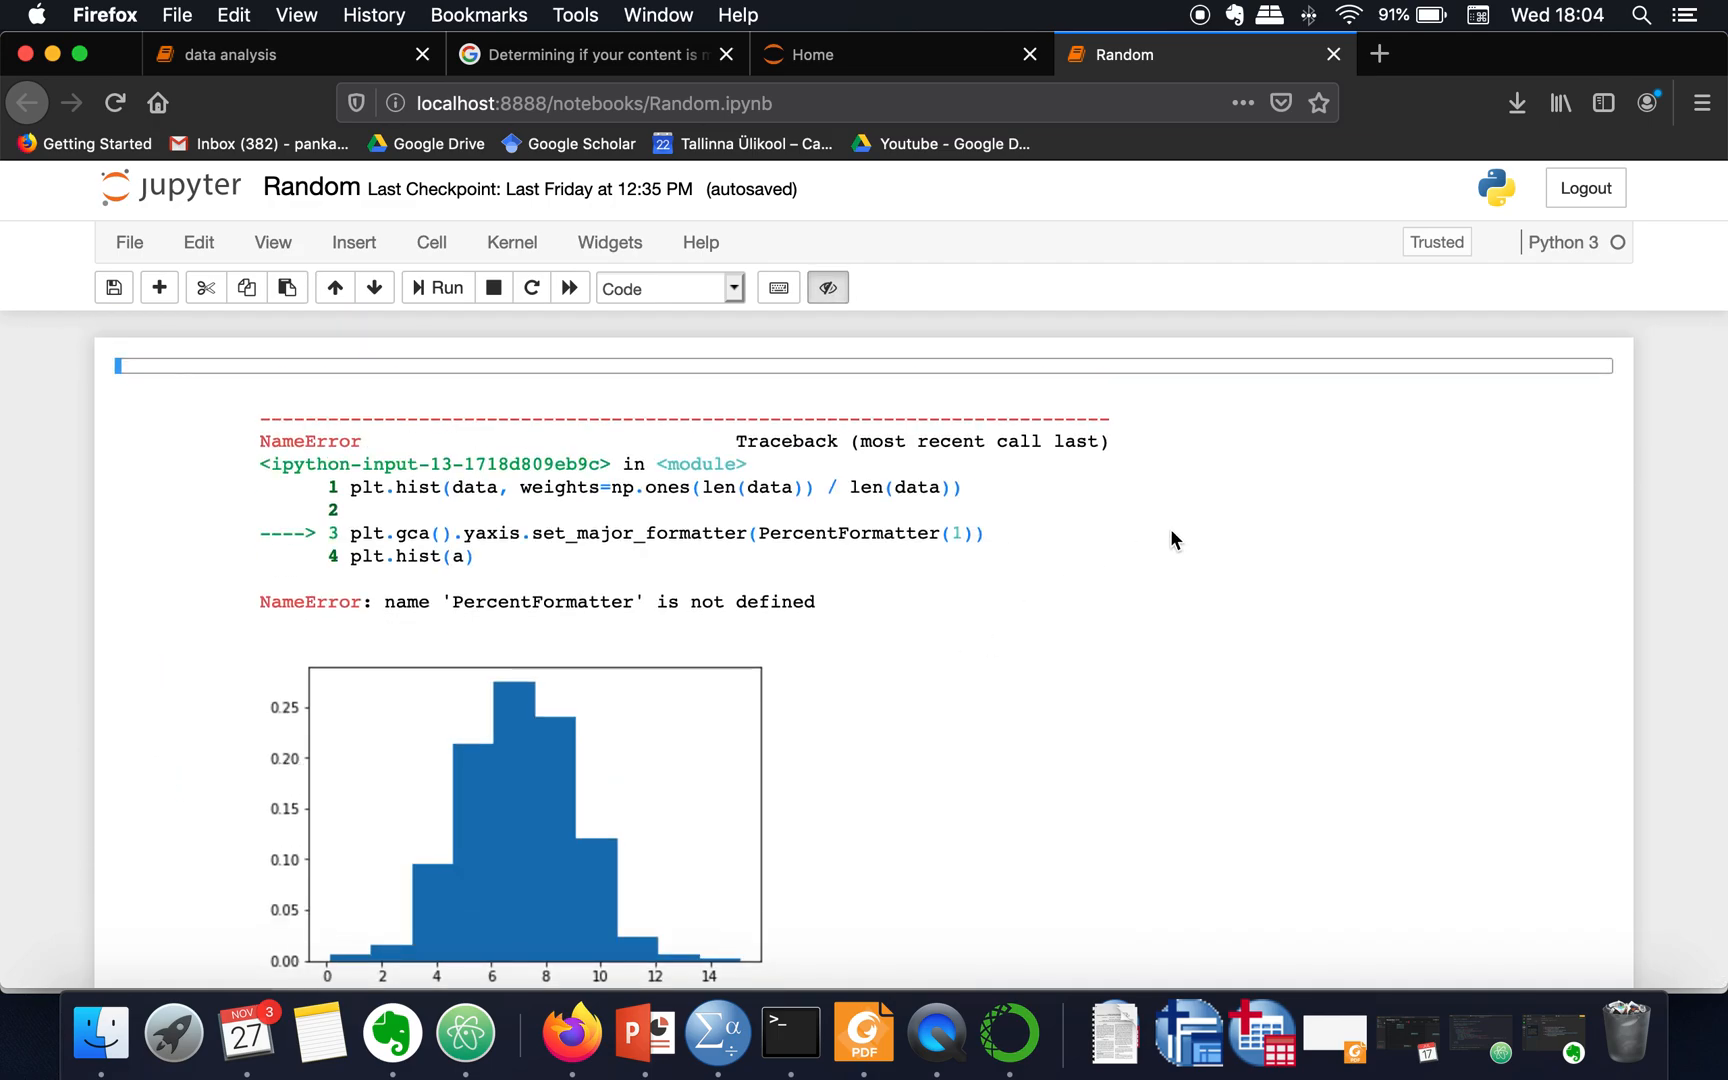